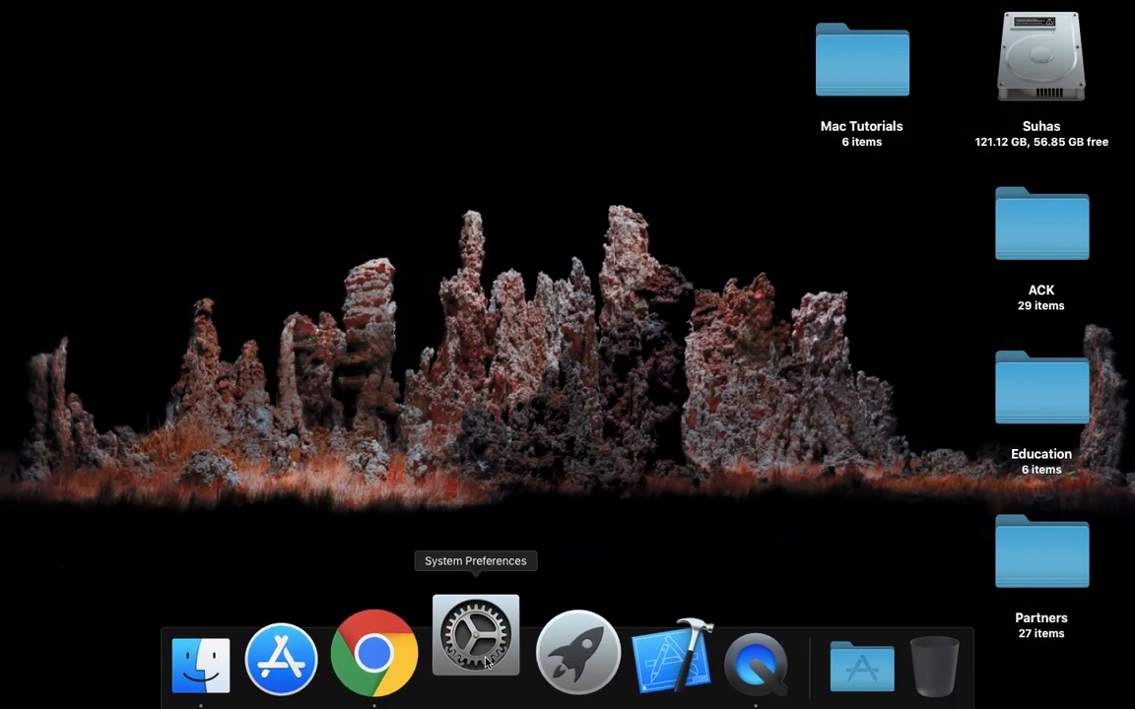
Launch System Preferences from the Dock to show all settings panes
{"action": "left_click", "coordinate": [475, 634]}
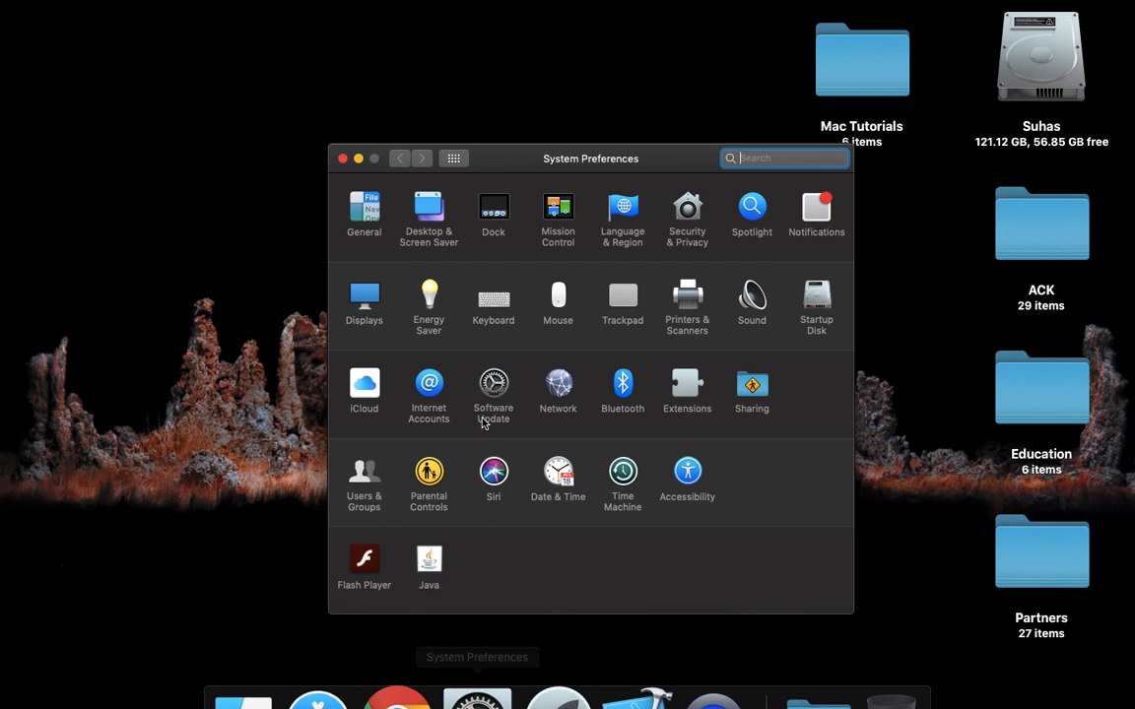
{"action": "mouse_move", "coordinate": [528, 339]}
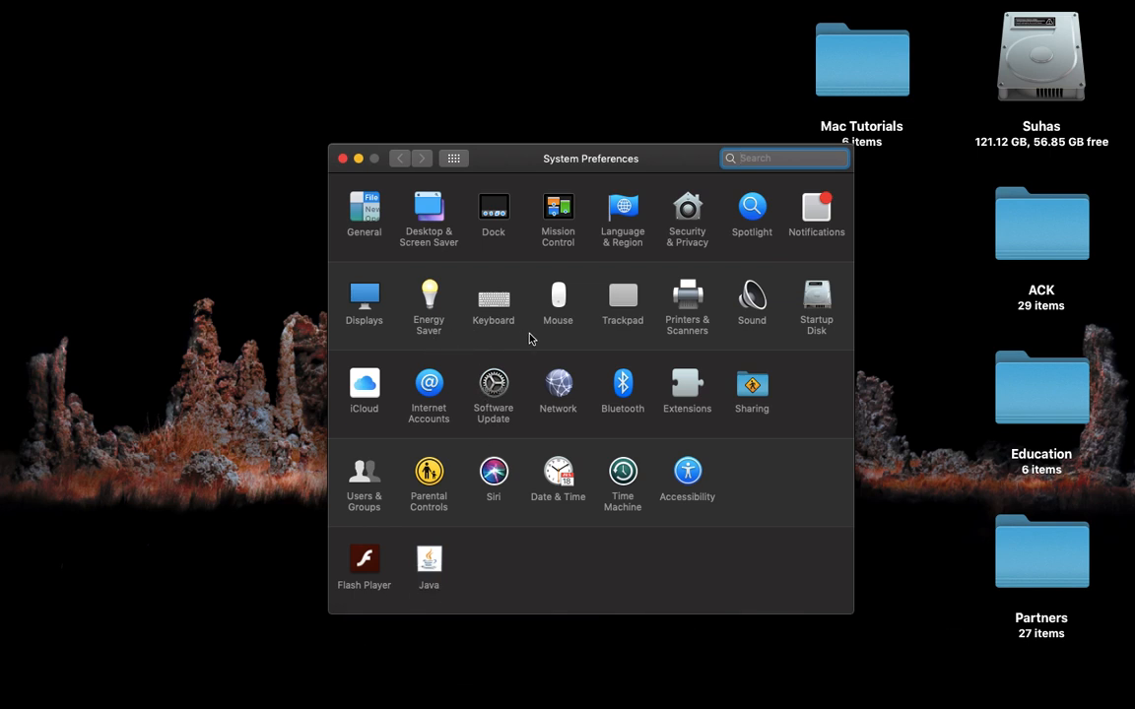
{"action": "mouse_move", "coordinate": [496, 218]}
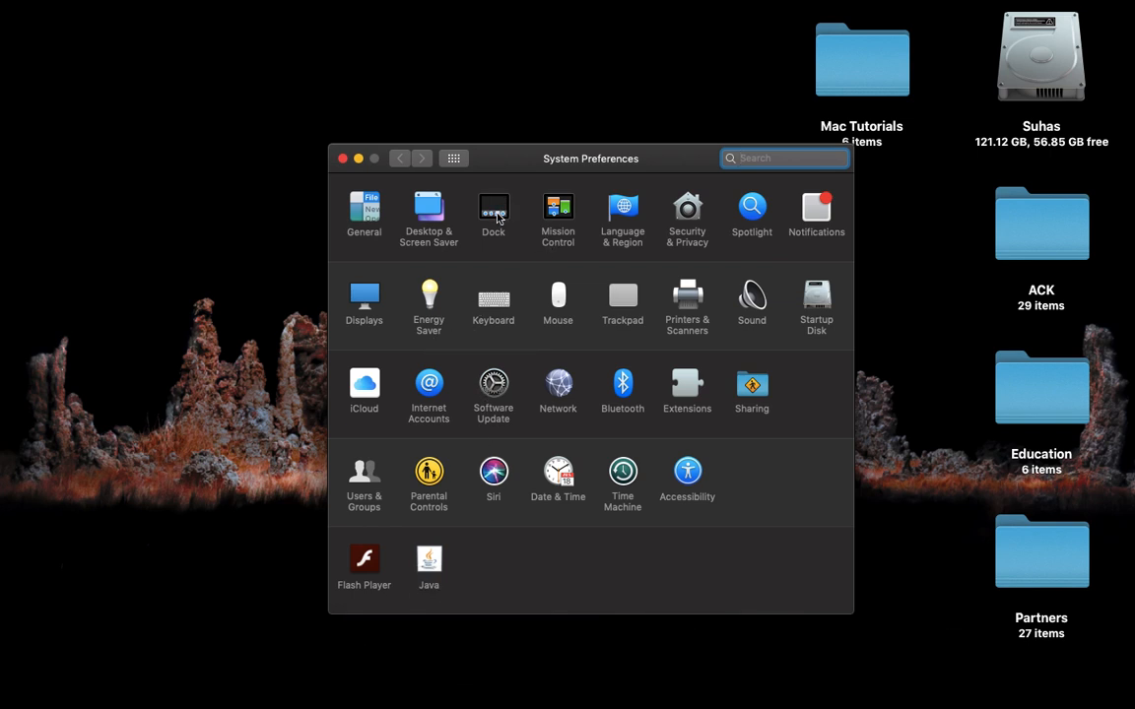
{"action": "mouse_move", "coordinate": [651, 229]}
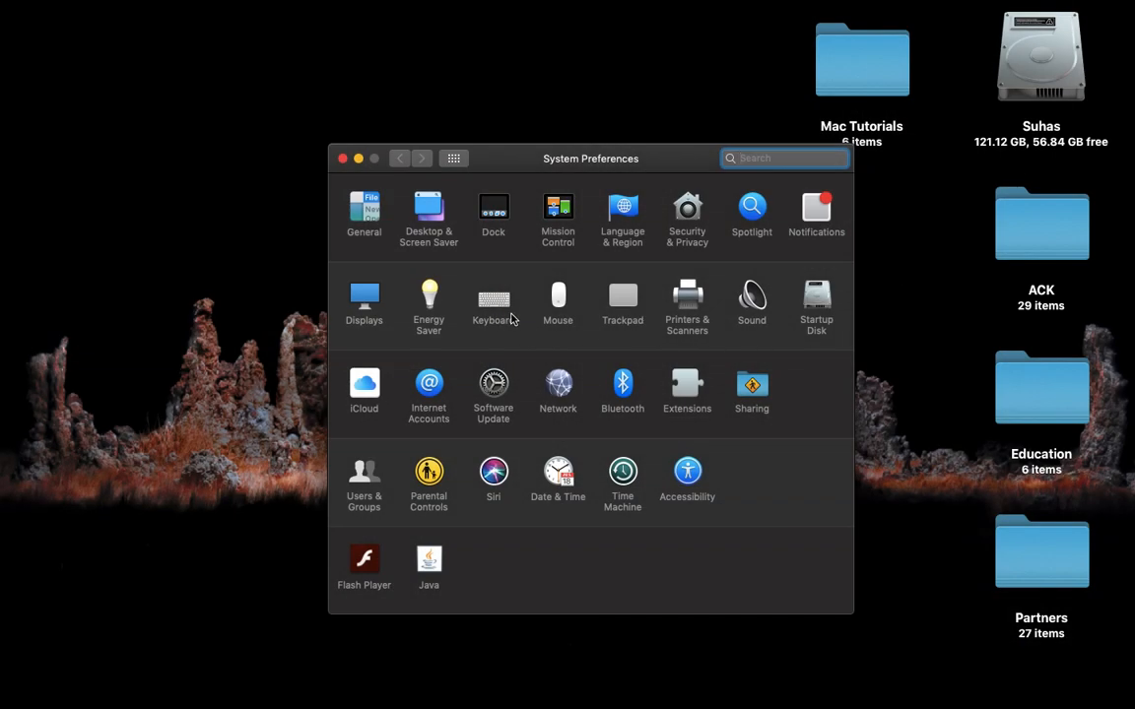
{"action": "mouse_move", "coordinate": [609, 335]}
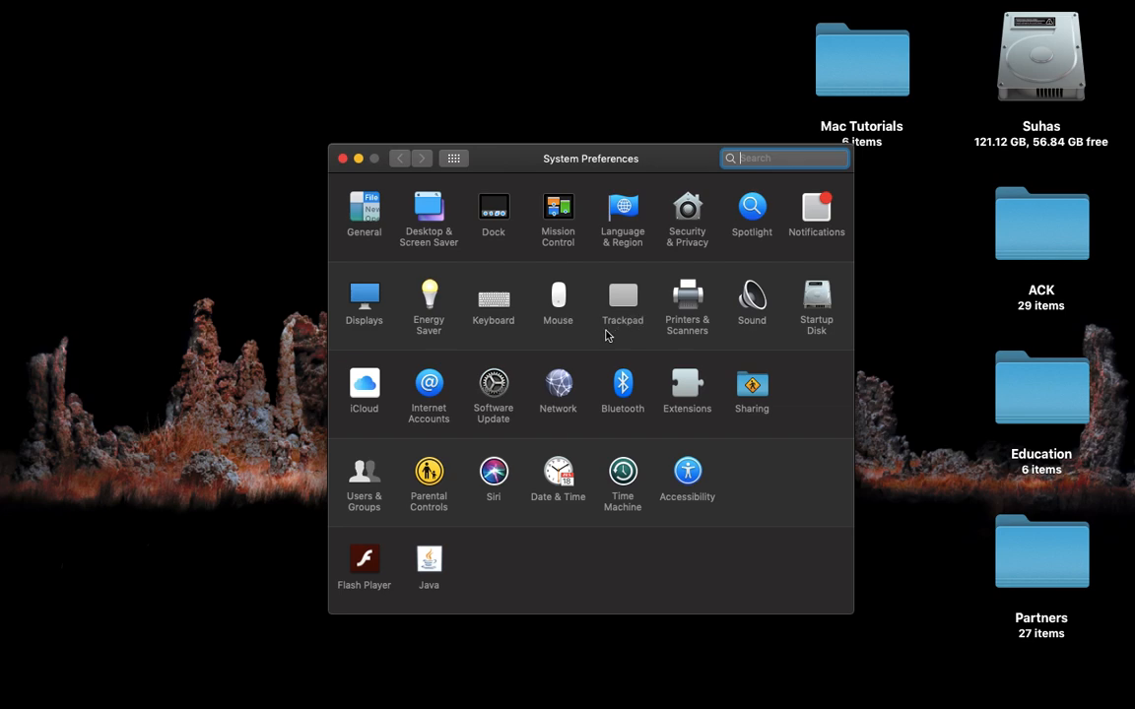
Search 'dash', go to Mission Control and set Dashboard to appear As Space
{"action": "type", "text": "das"}
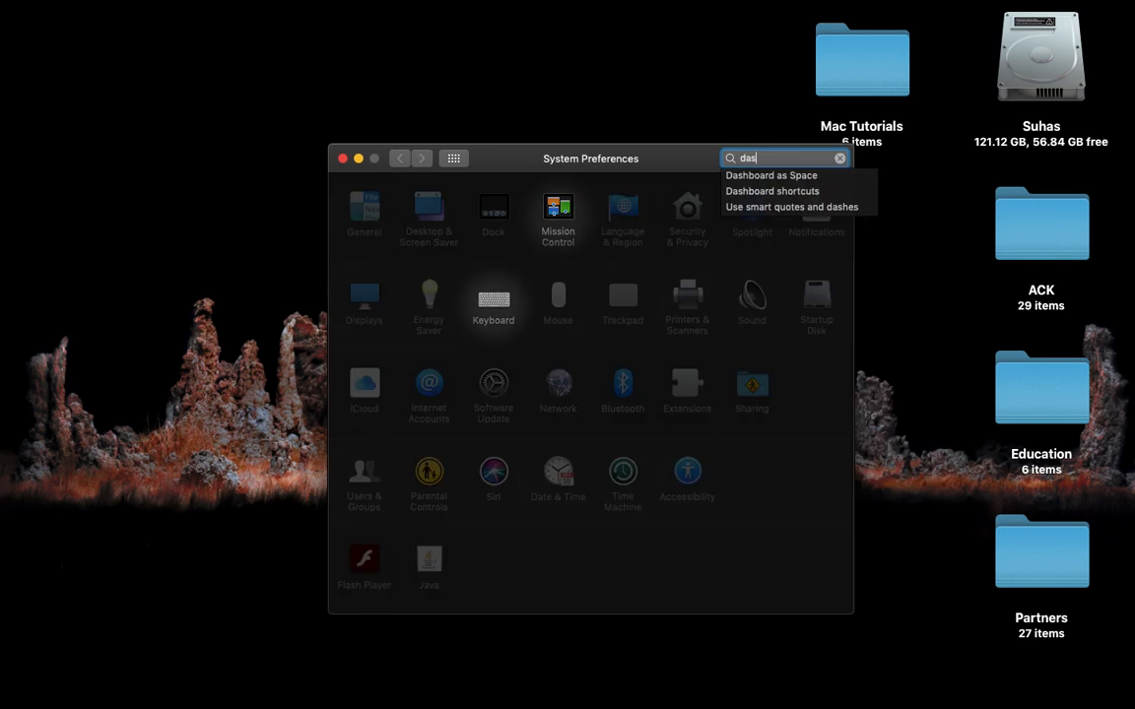
{"action": "type", "text": "h"}
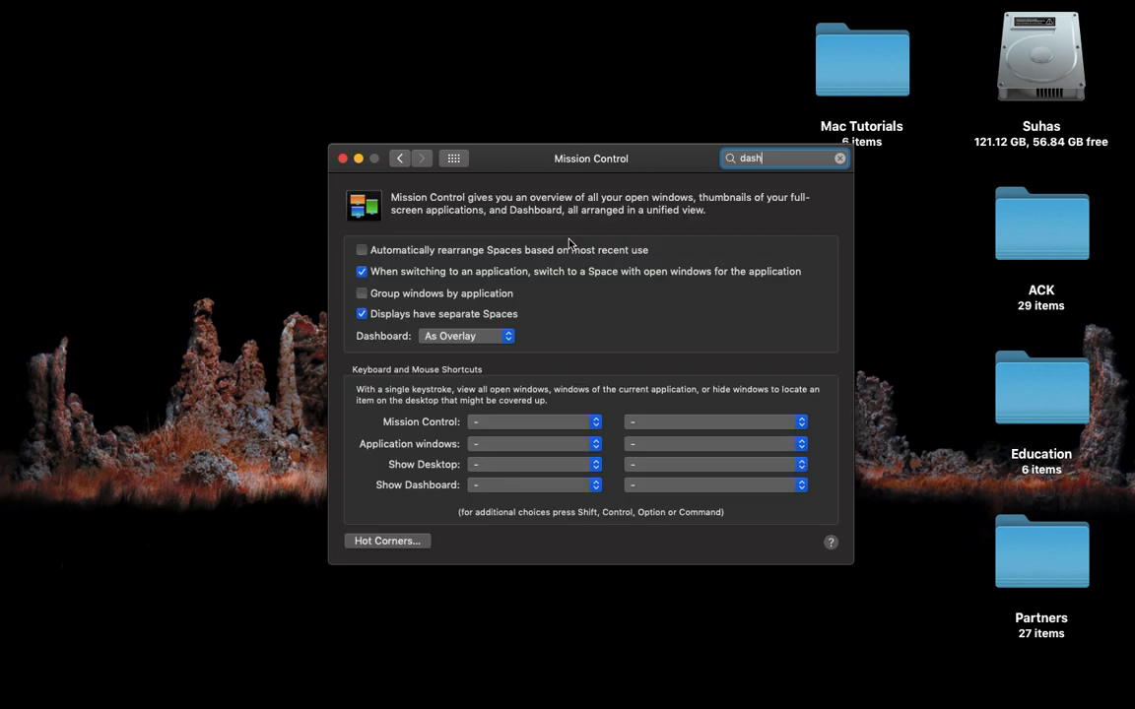
{"action": "mouse_move", "coordinate": [450, 344]}
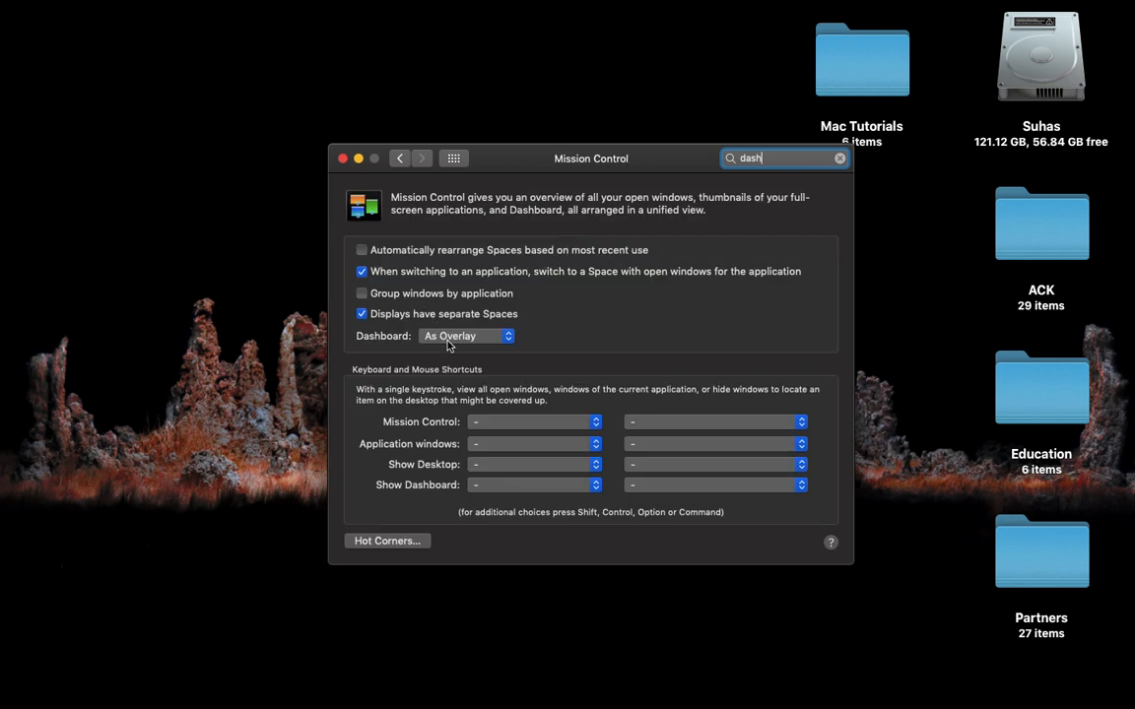
{"action": "left_click", "coordinate": [465, 335]}
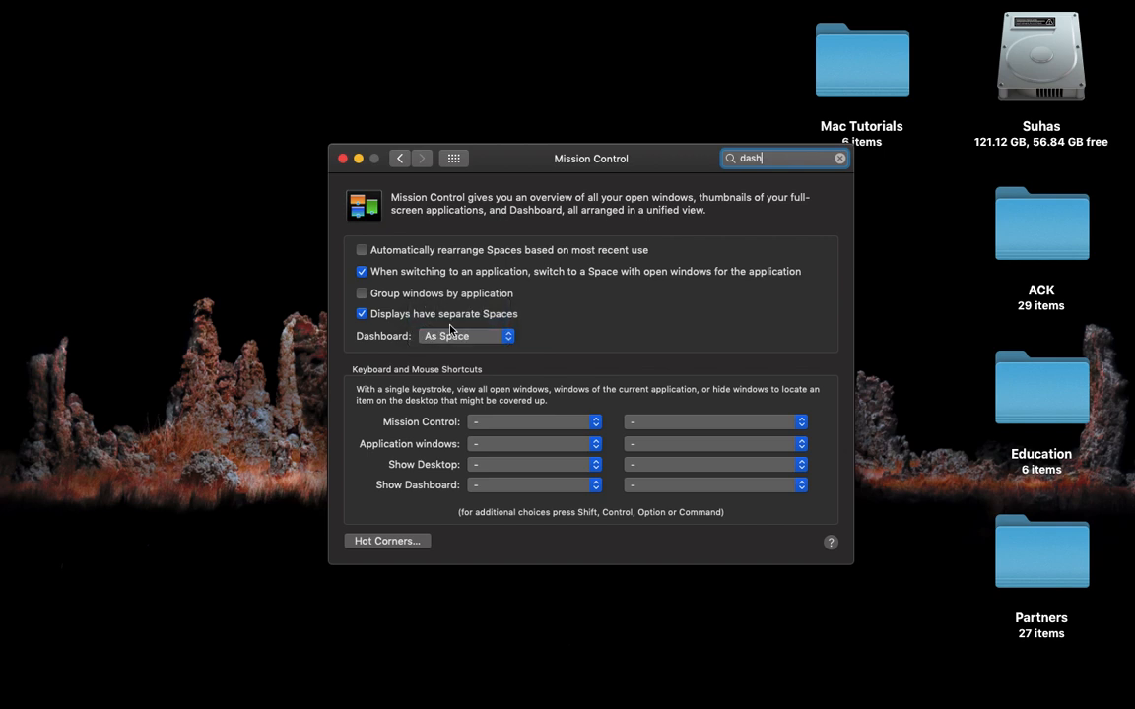
{"action": "left_click", "coordinate": [465, 335]}
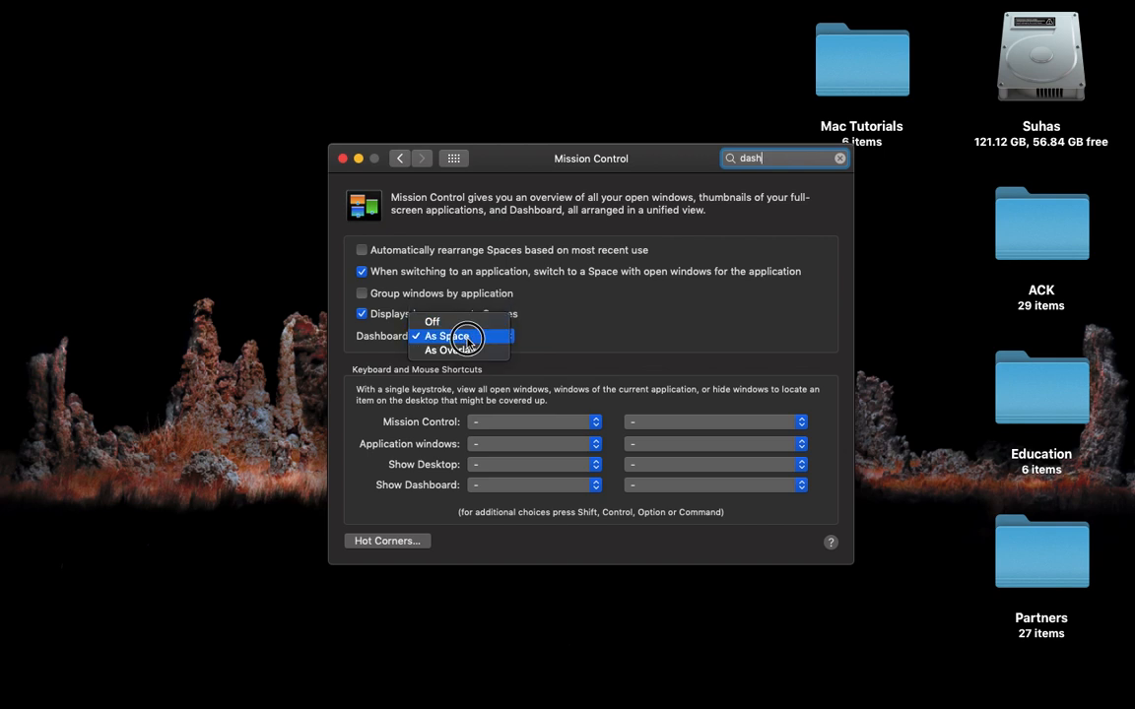
{"action": "left_click", "coordinate": [445, 335]}
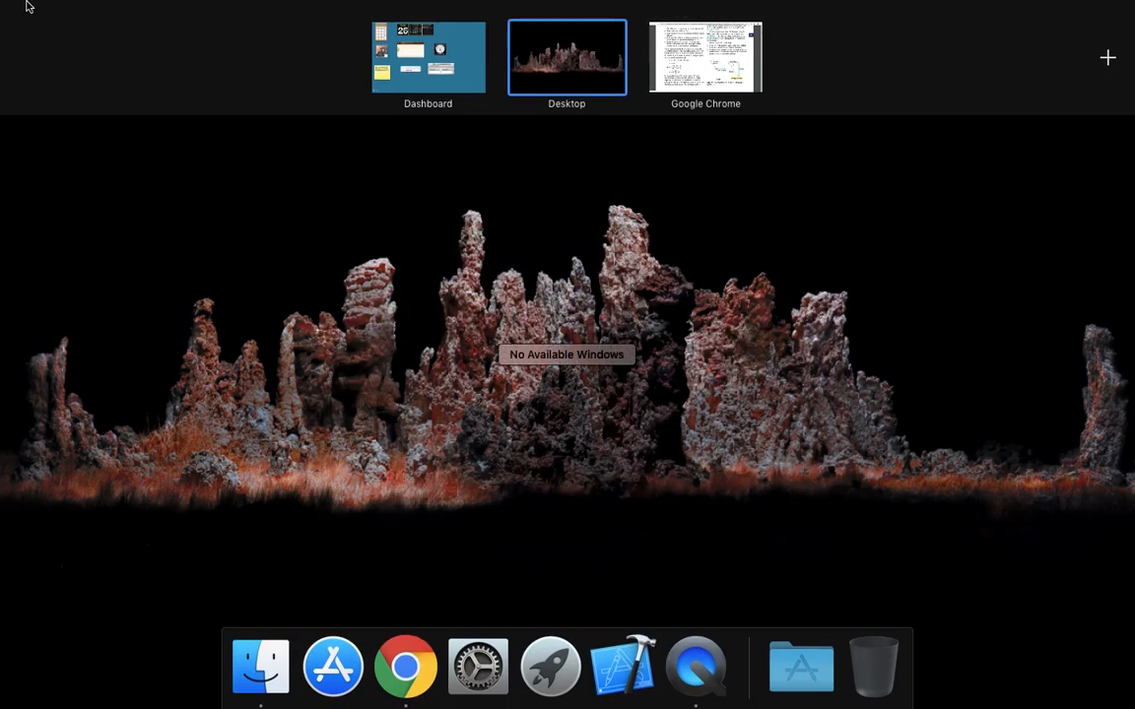
Switch to the Dashboard Space to view its widgets, then return to the desktop
{"action": "left_click", "coordinate": [20, 8]}
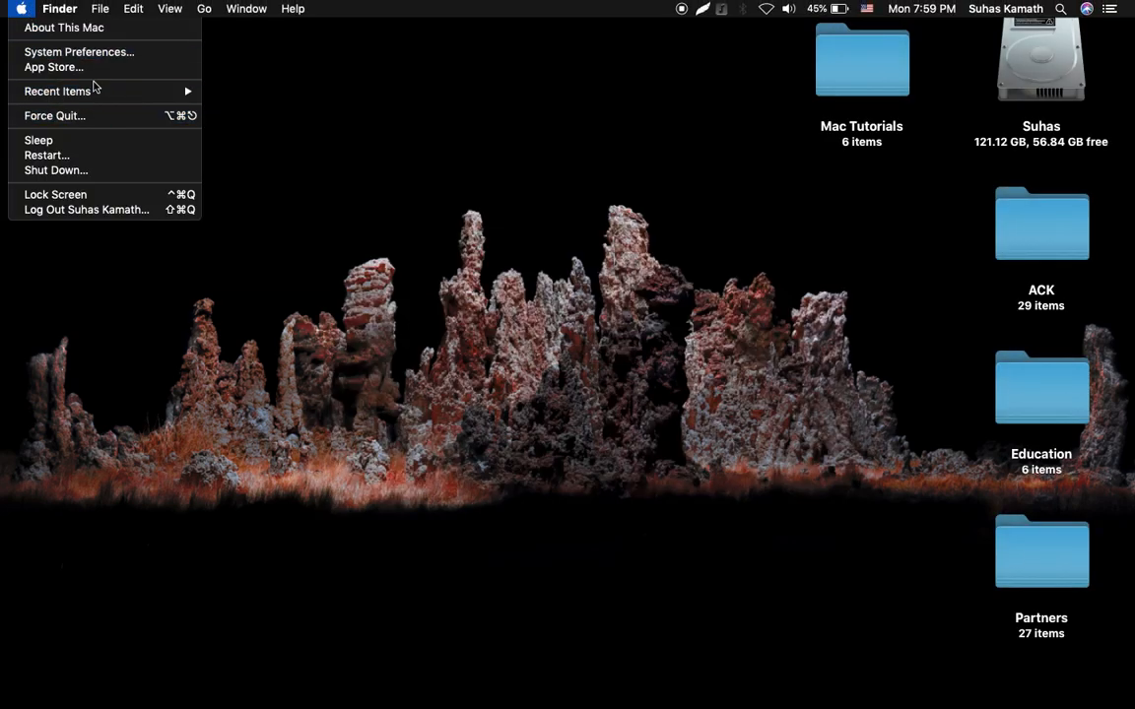
{"action": "mouse_move", "coordinate": [55, 67]}
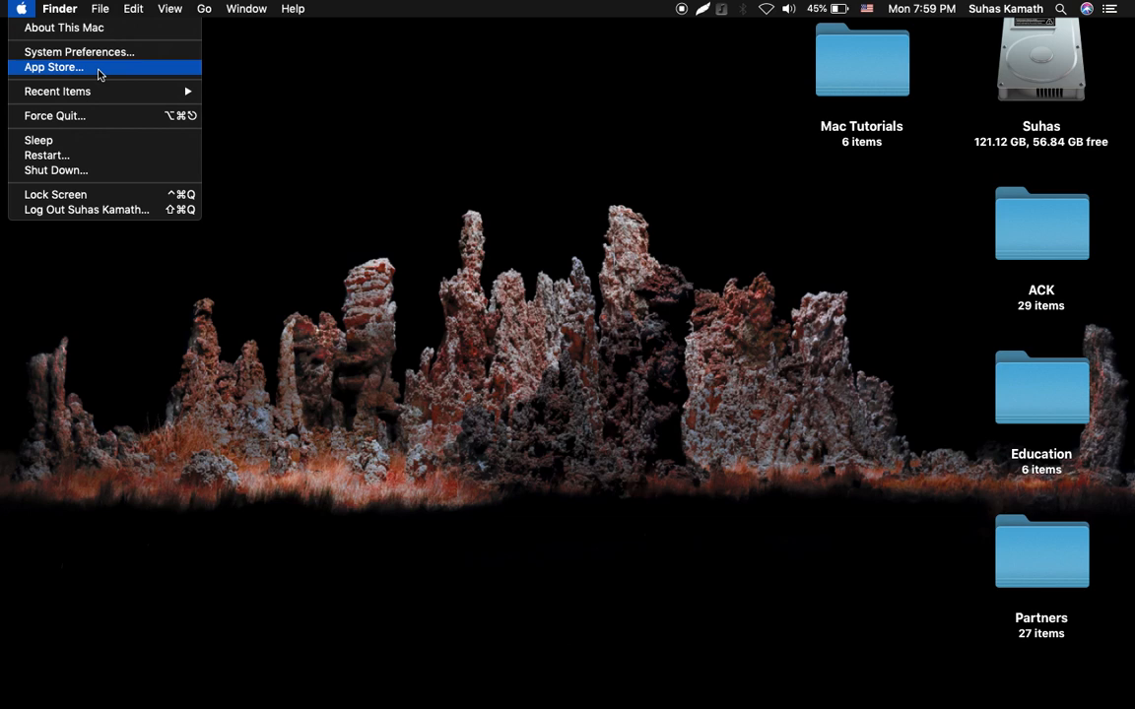
{"action": "mouse_move", "coordinate": [63, 28]}
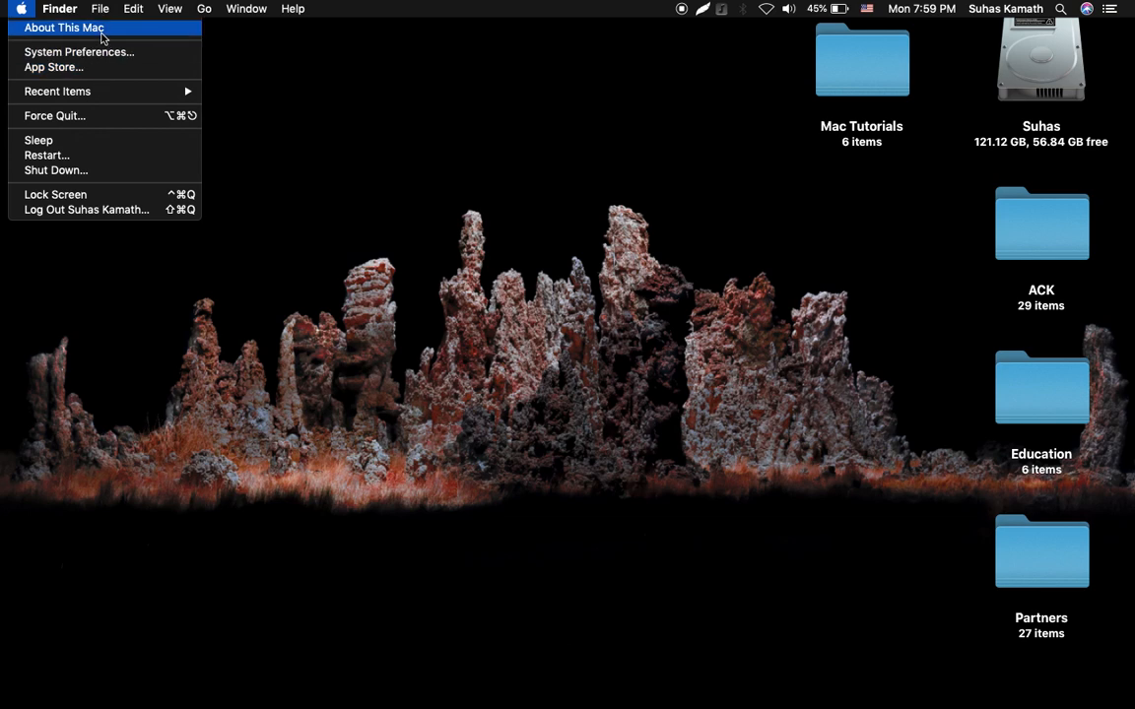
{"action": "left_click", "coordinate": [64, 28]}
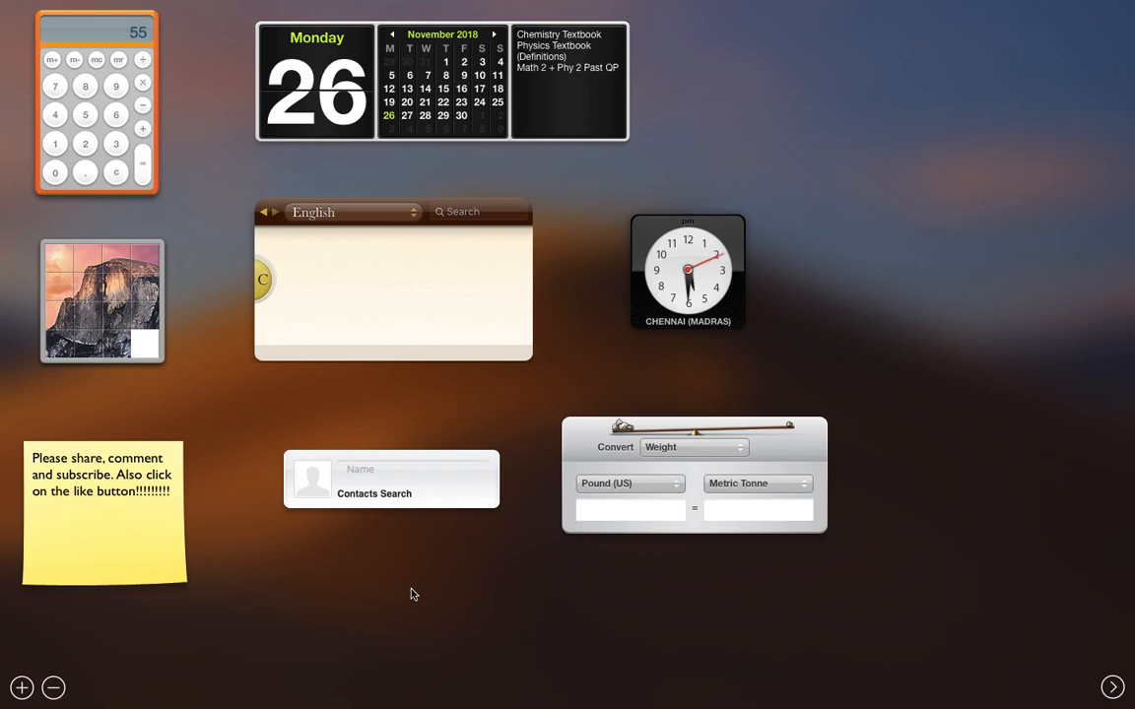
{"action": "mouse_move", "coordinate": [276, 630]}
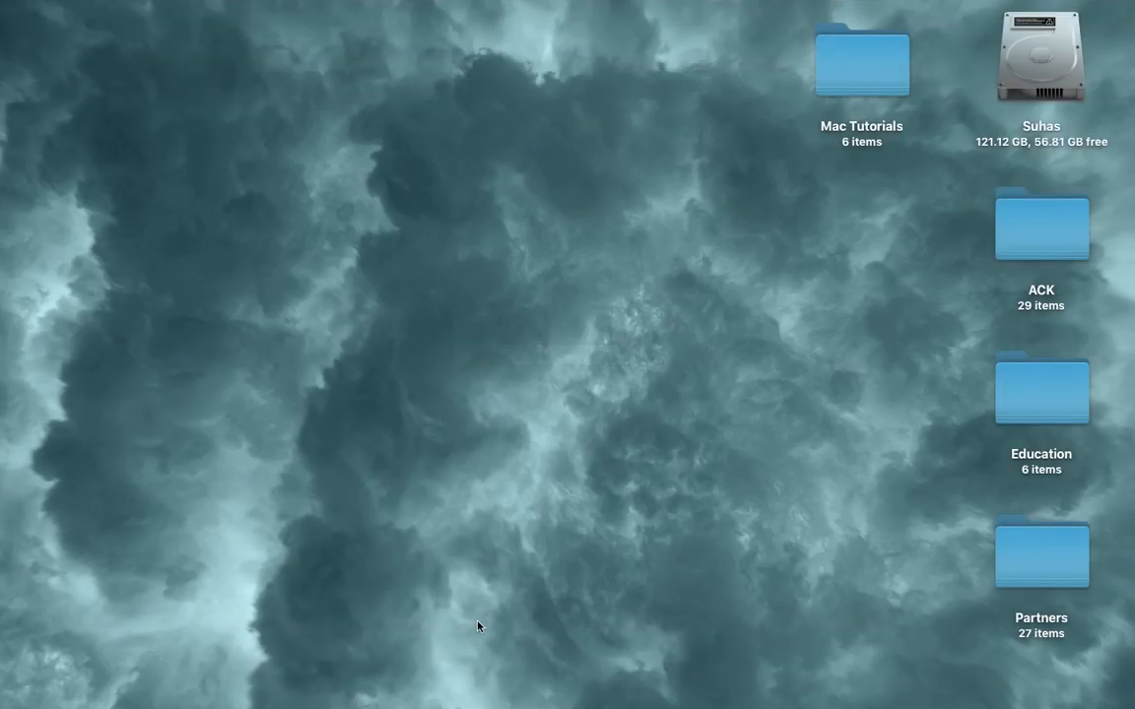
{"action": "mouse_move", "coordinate": [699, 221]}
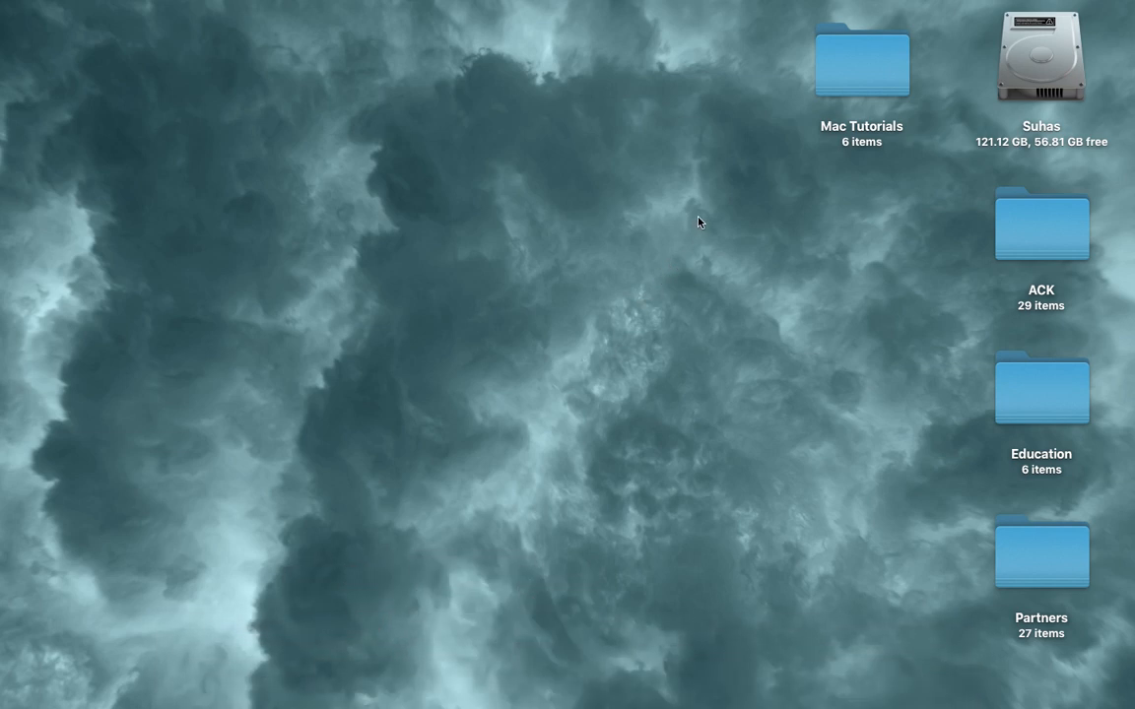
Search 'das', go to Mission Control and set Dashboard back to As Overlay
{"action": "type", "text": "das"}
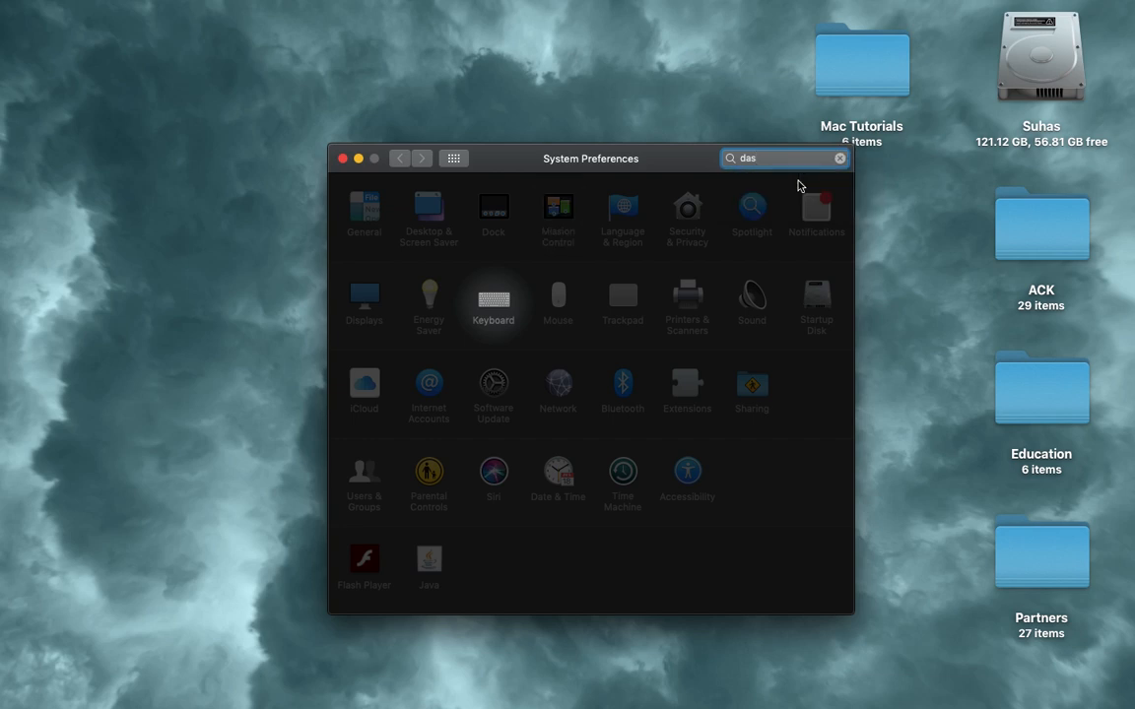
{"action": "left_click", "coordinate": [557, 207]}
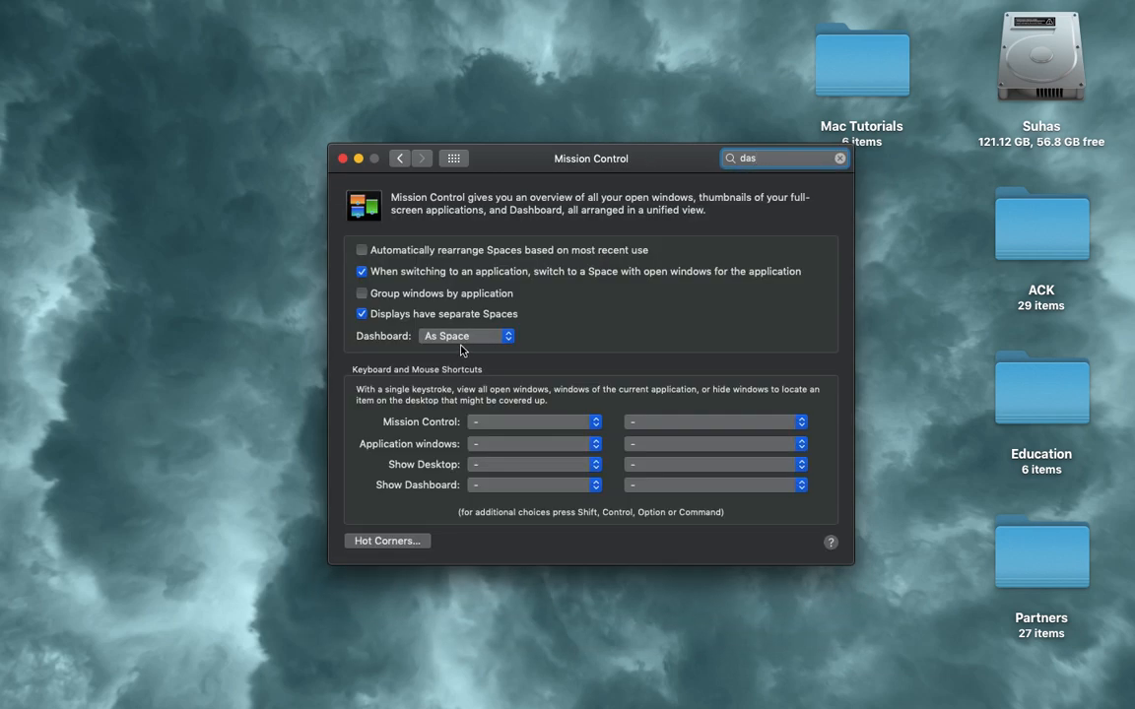
{"action": "left_click", "coordinate": [465, 334]}
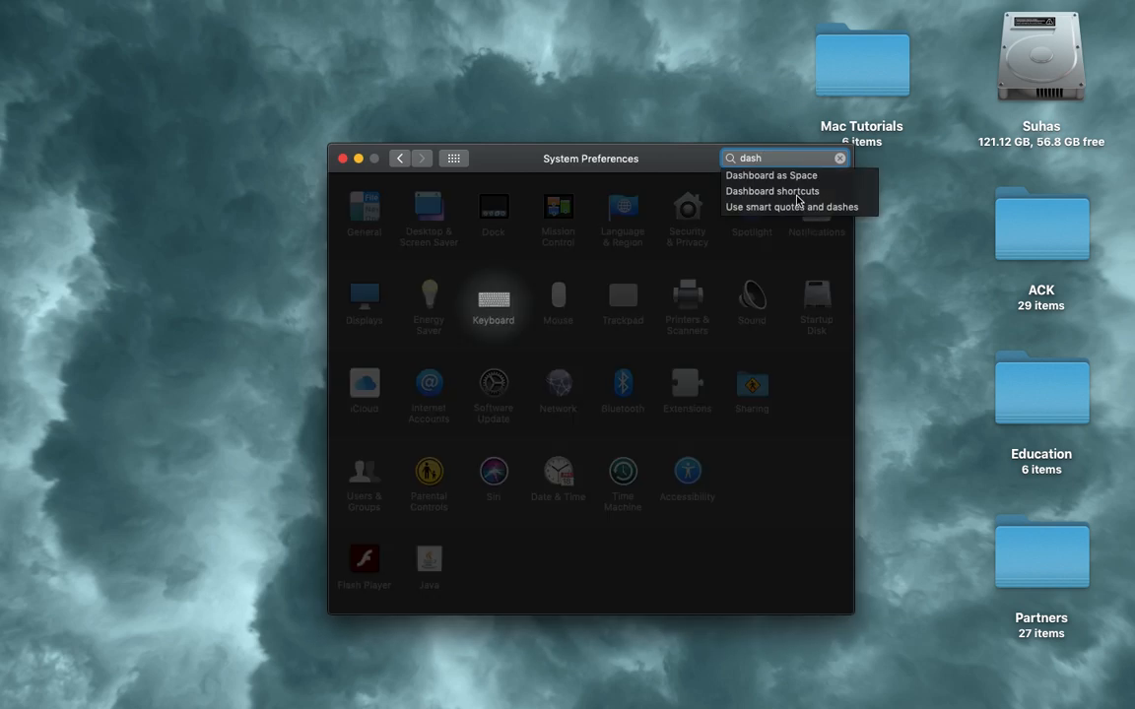
{"action": "left_click", "coordinate": [773, 175]}
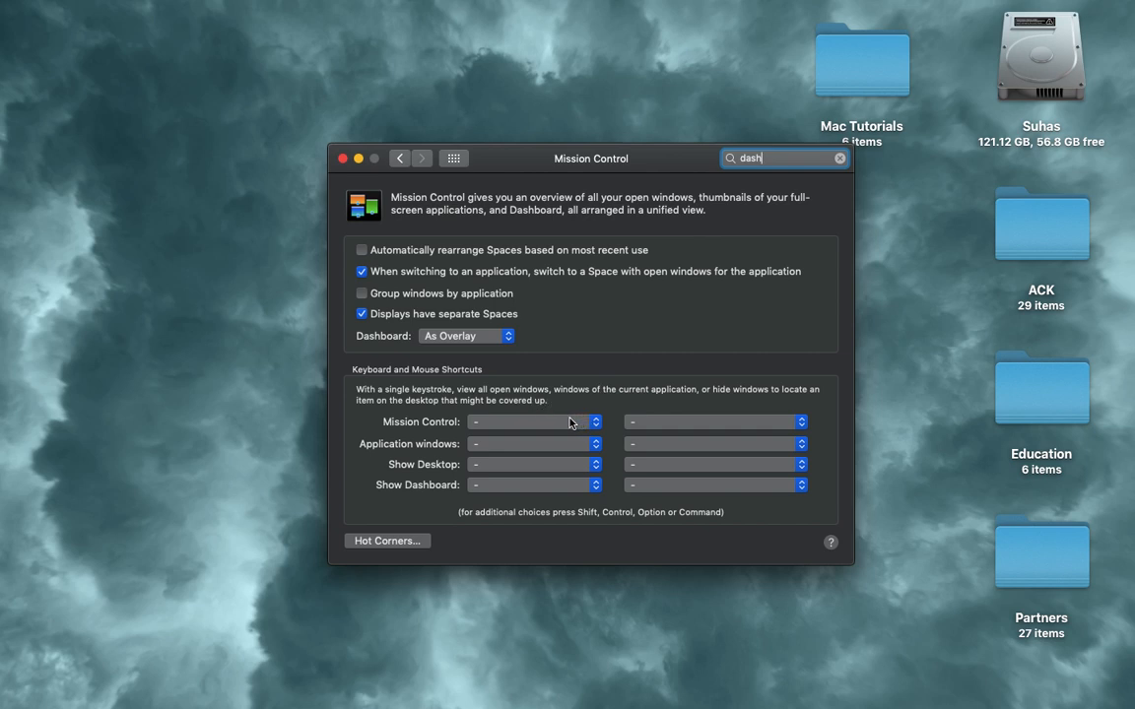
{"action": "mouse_move", "coordinate": [569, 423]}
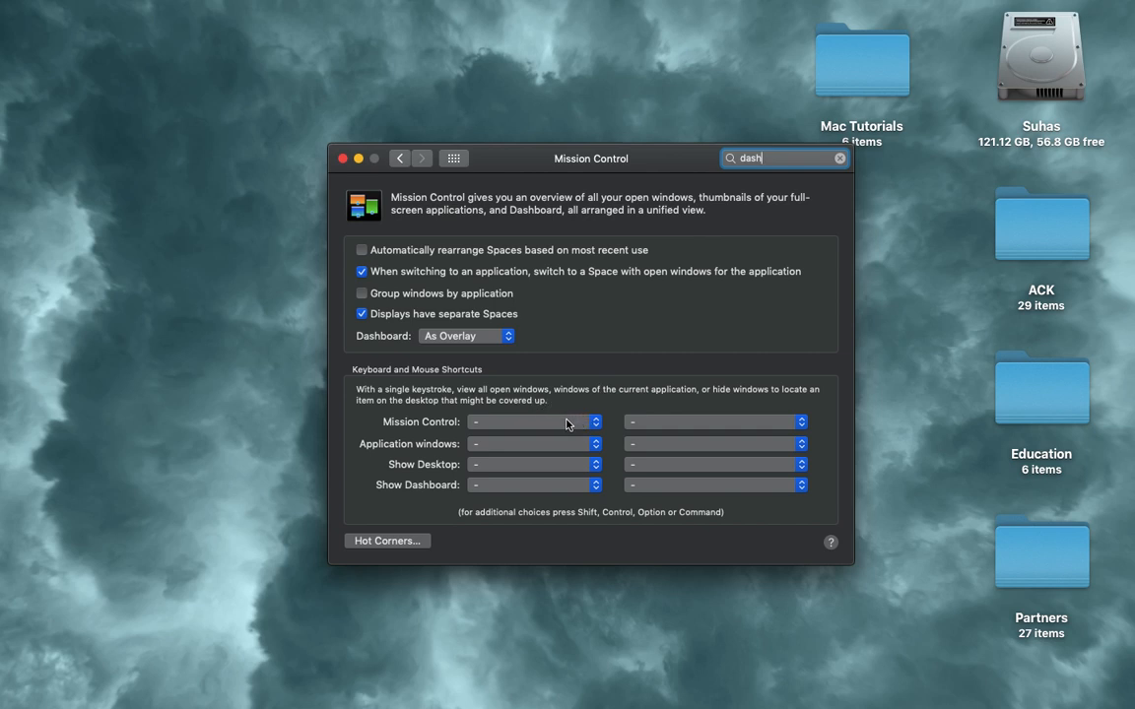
{"action": "mouse_move", "coordinate": [496, 465]}
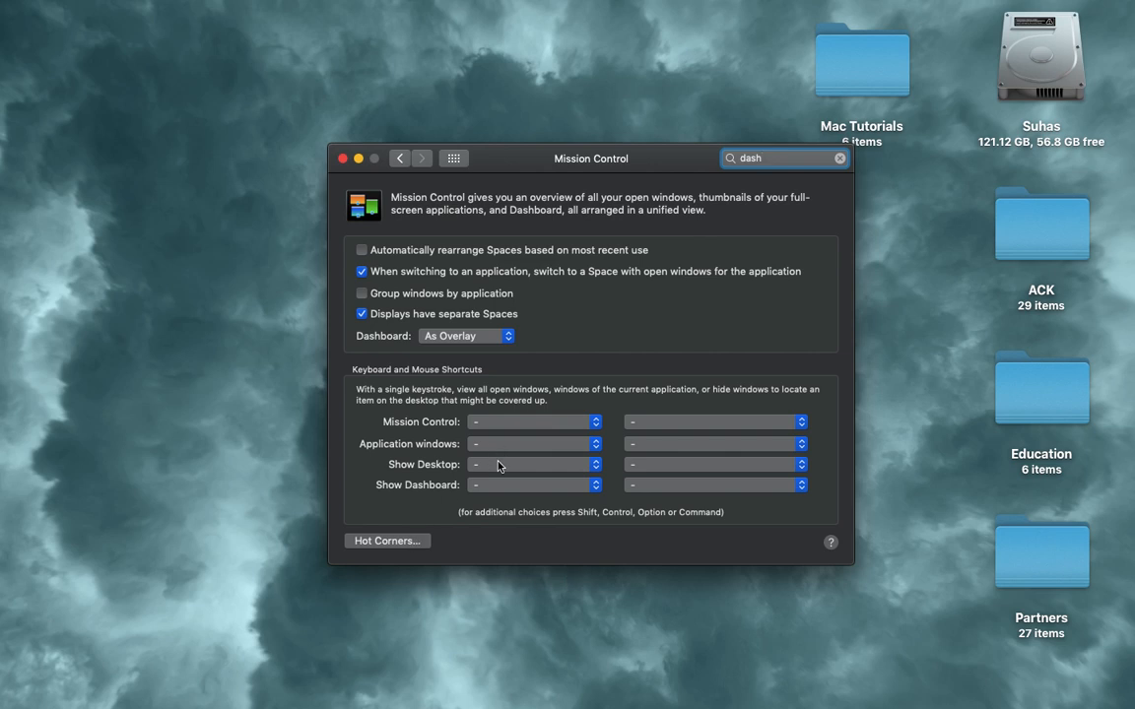
In Keyboard Shortcuts > Mission Control, enable Show Dashboard (F12), then close the preferences window
{"action": "key", "text": "fn"}
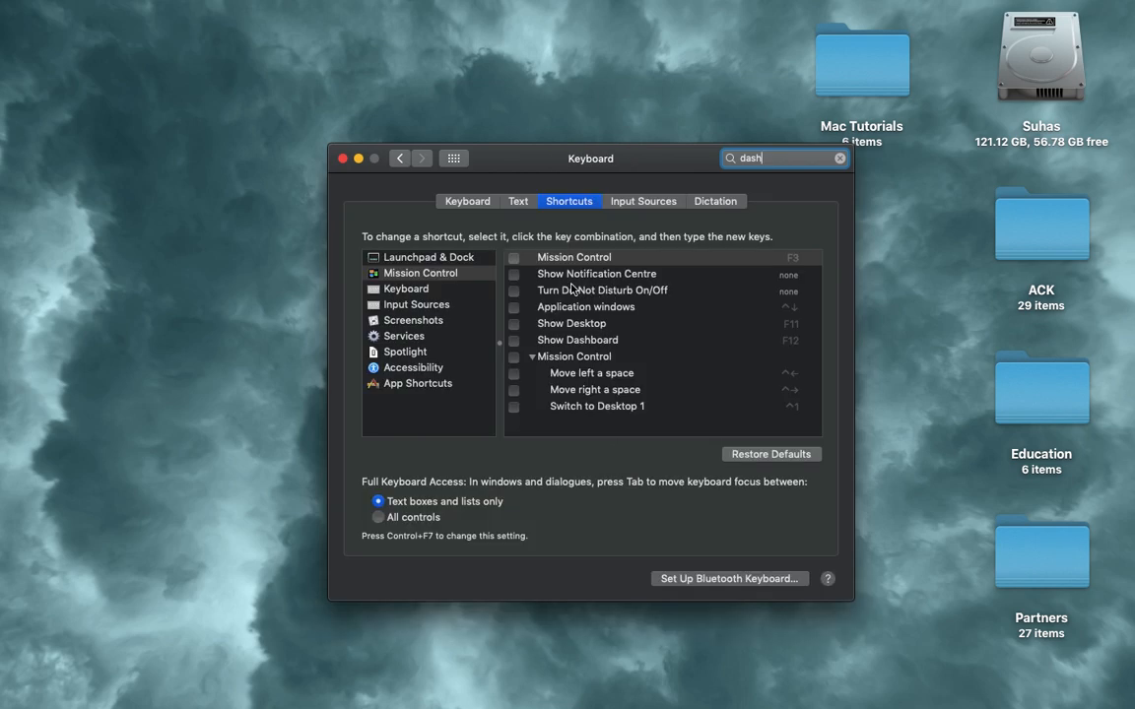
{"action": "mouse_move", "coordinate": [638, 299]}
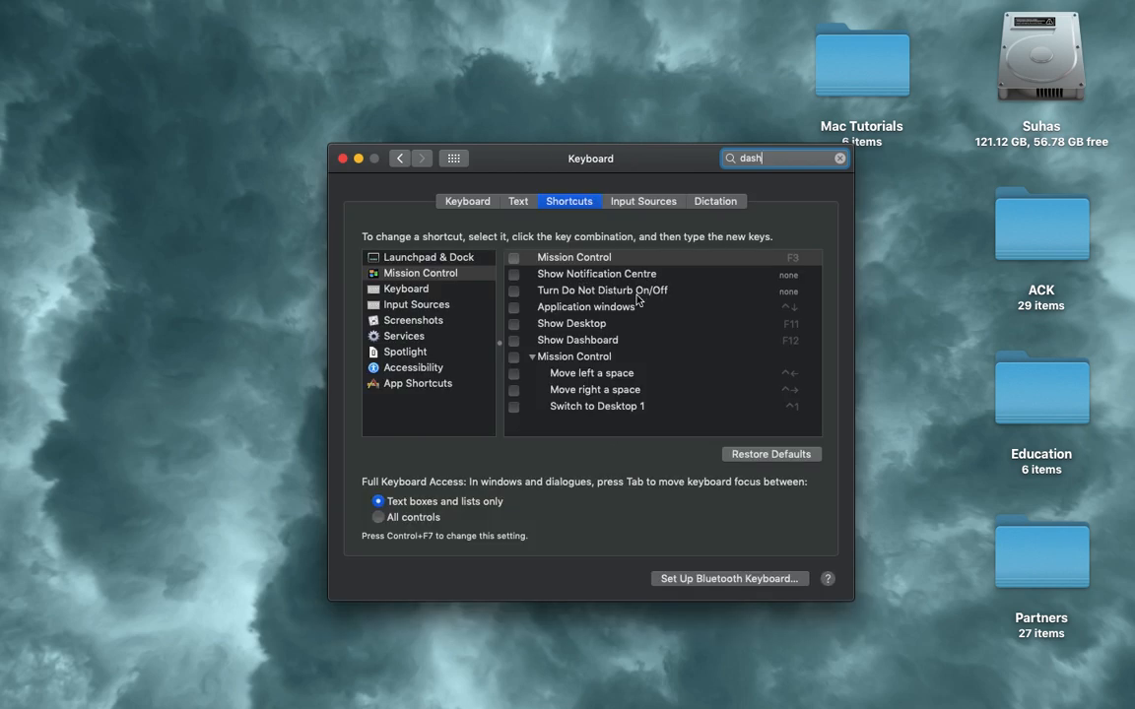
{"action": "left_click", "coordinate": [422, 272]}
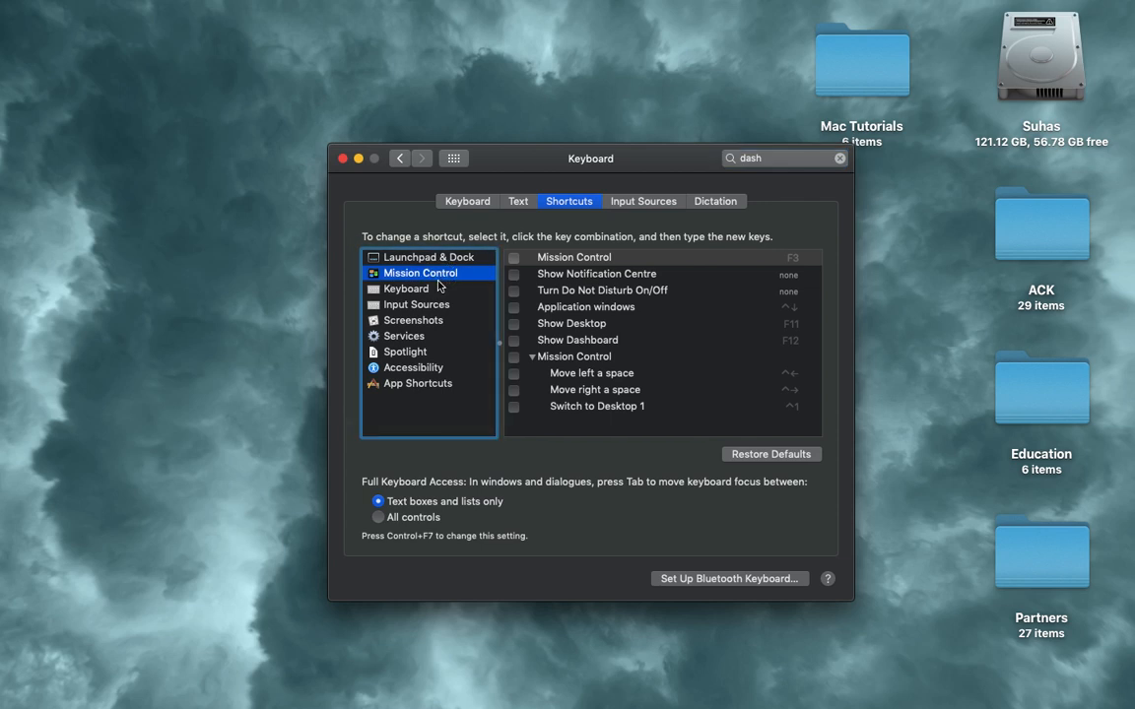
{"action": "mouse_move", "coordinate": [753, 403]}
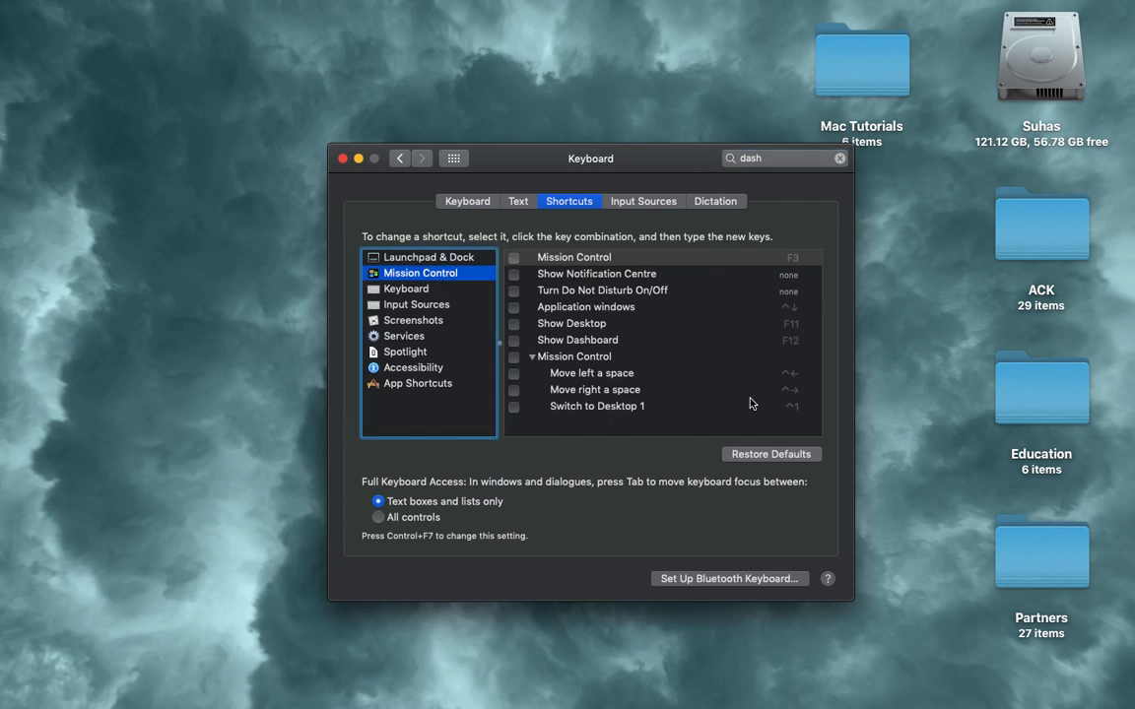
{"action": "mouse_move", "coordinate": [492, 241]}
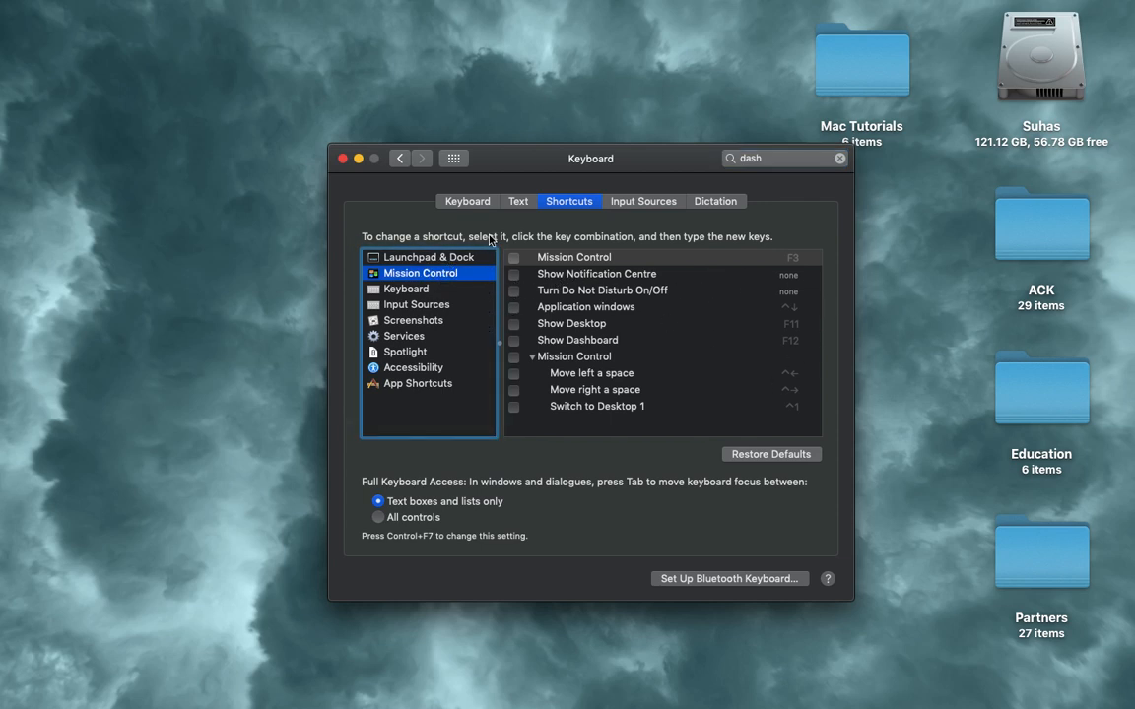
{"action": "mouse_move", "coordinate": [522, 342]}
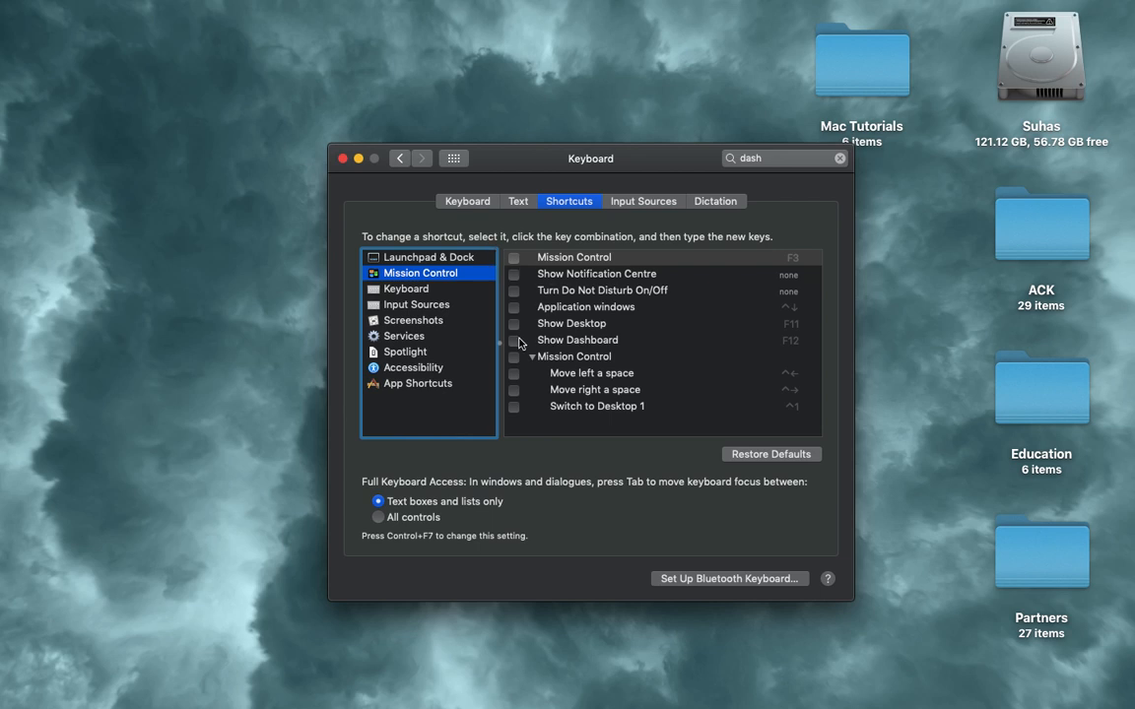
{"action": "left_click", "coordinate": [572, 323]}
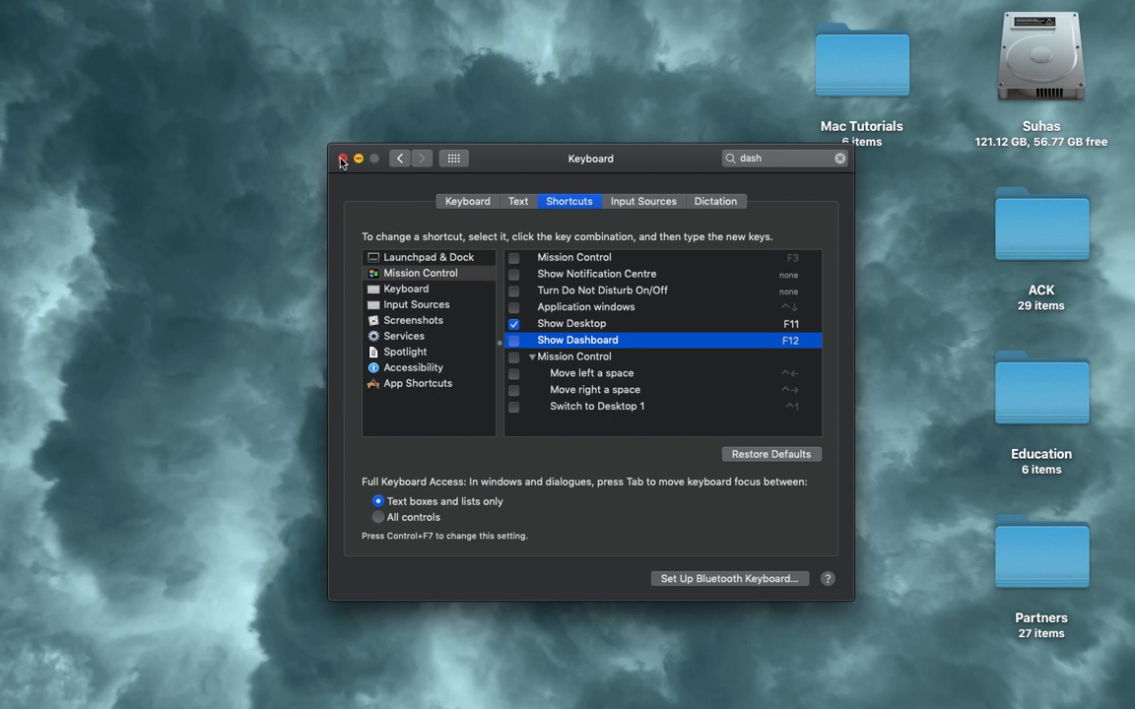
{"action": "left_click", "coordinate": [343, 158]}
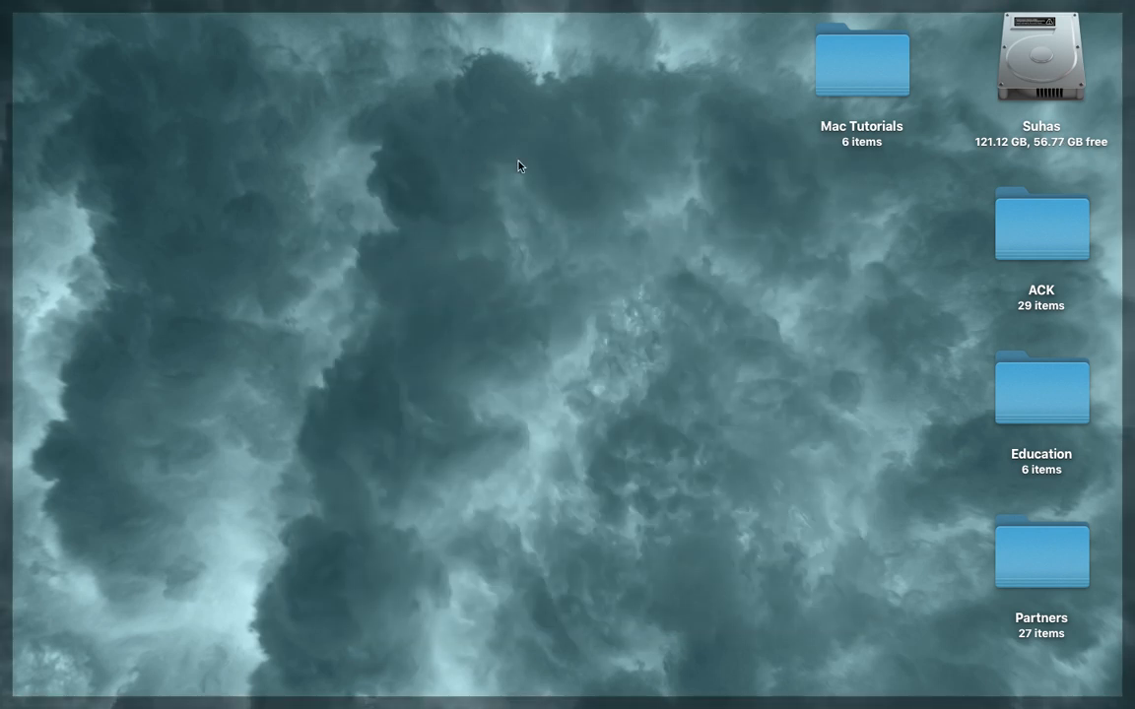
{"action": "mouse_move", "coordinate": [579, 144]}
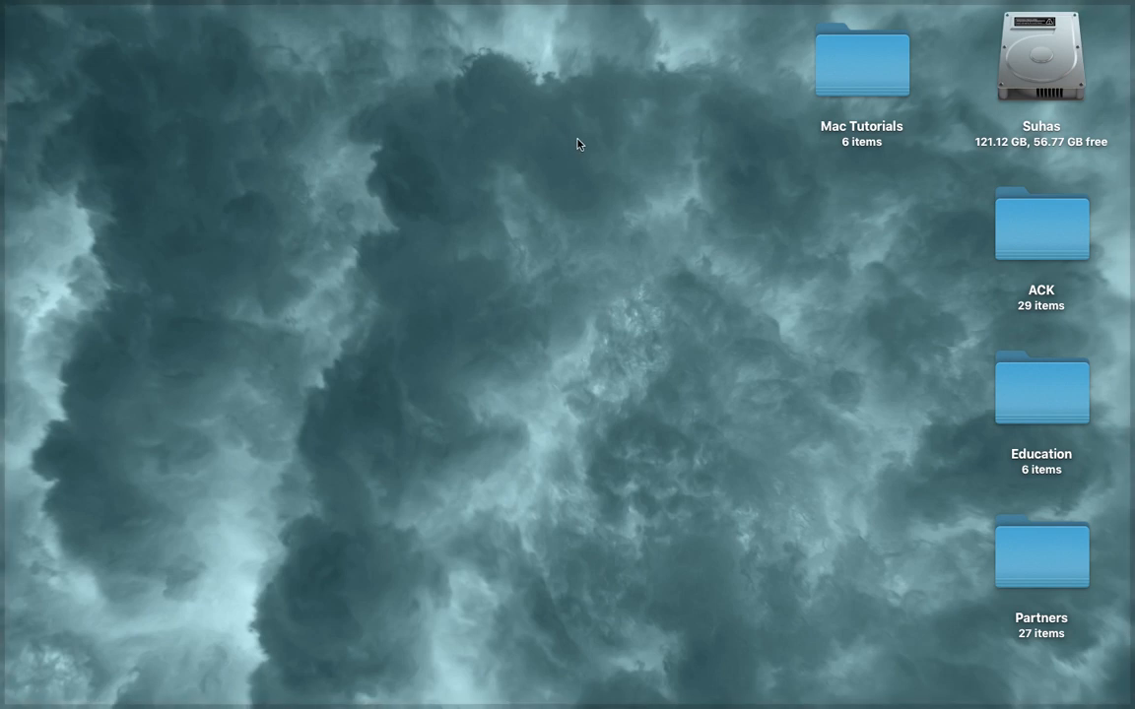
{"action": "mouse_move", "coordinate": [619, 138]}
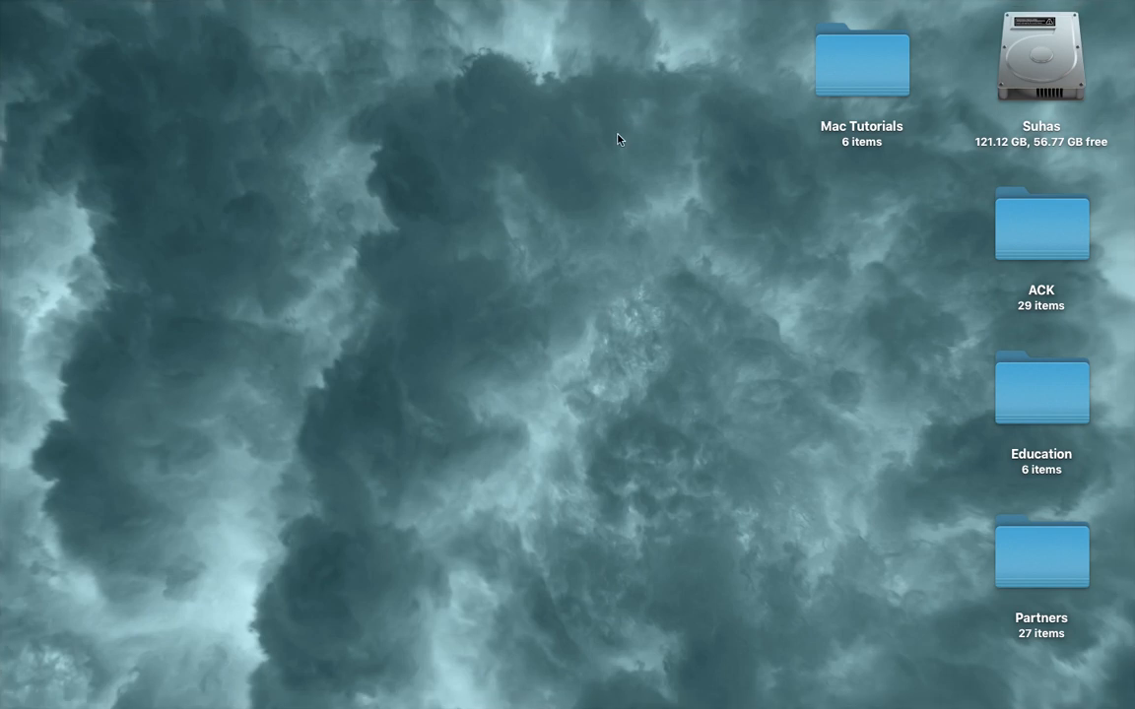
Open the ACK folder from the desktop in Finder
{"action": "double_click", "coordinate": [1040, 225]}
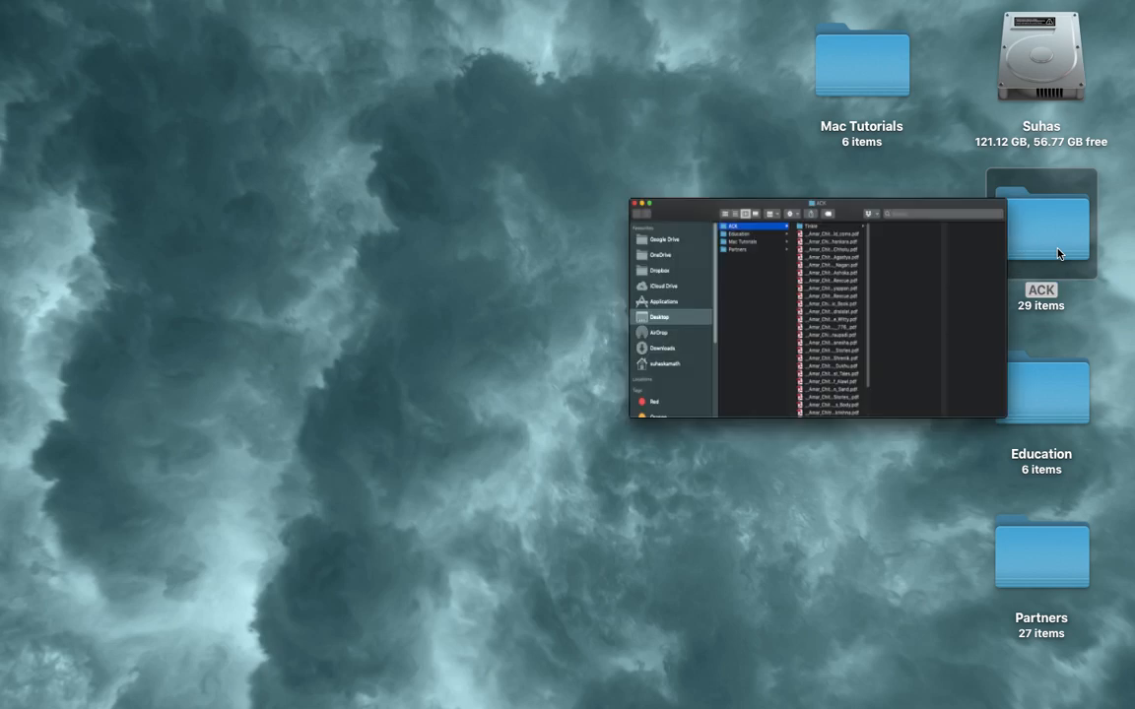